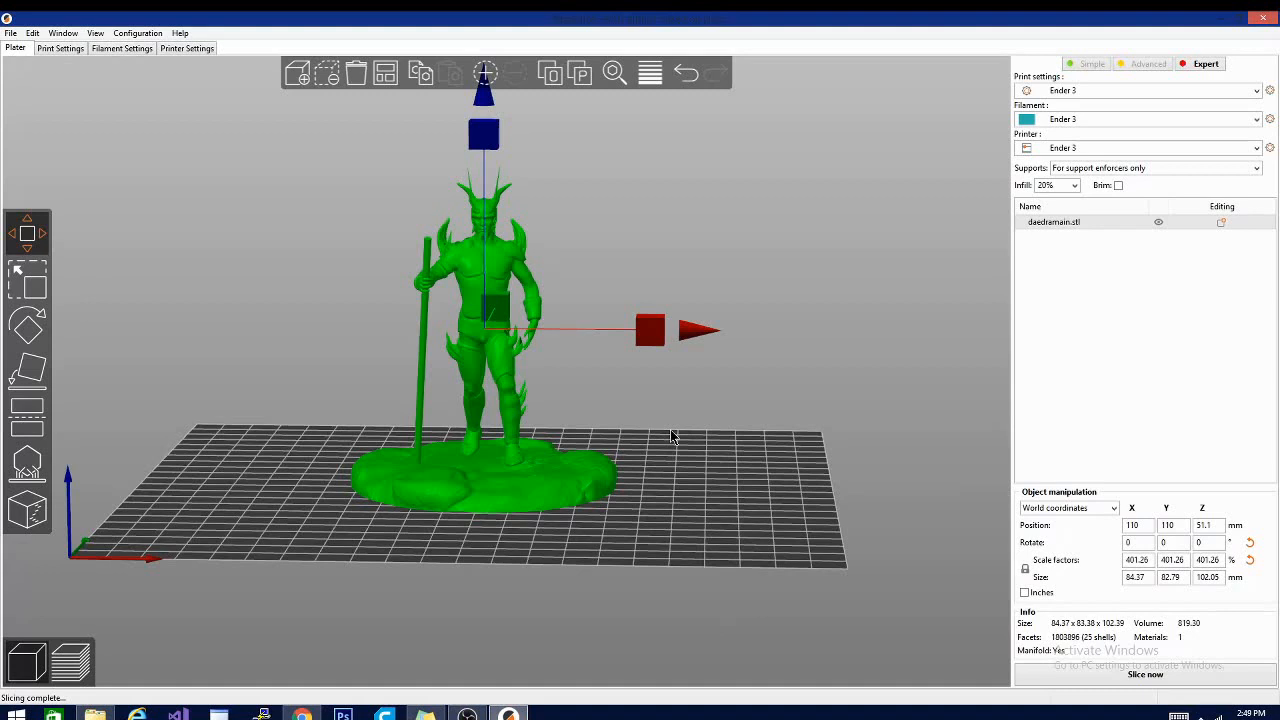
mouse_move(646, 453)
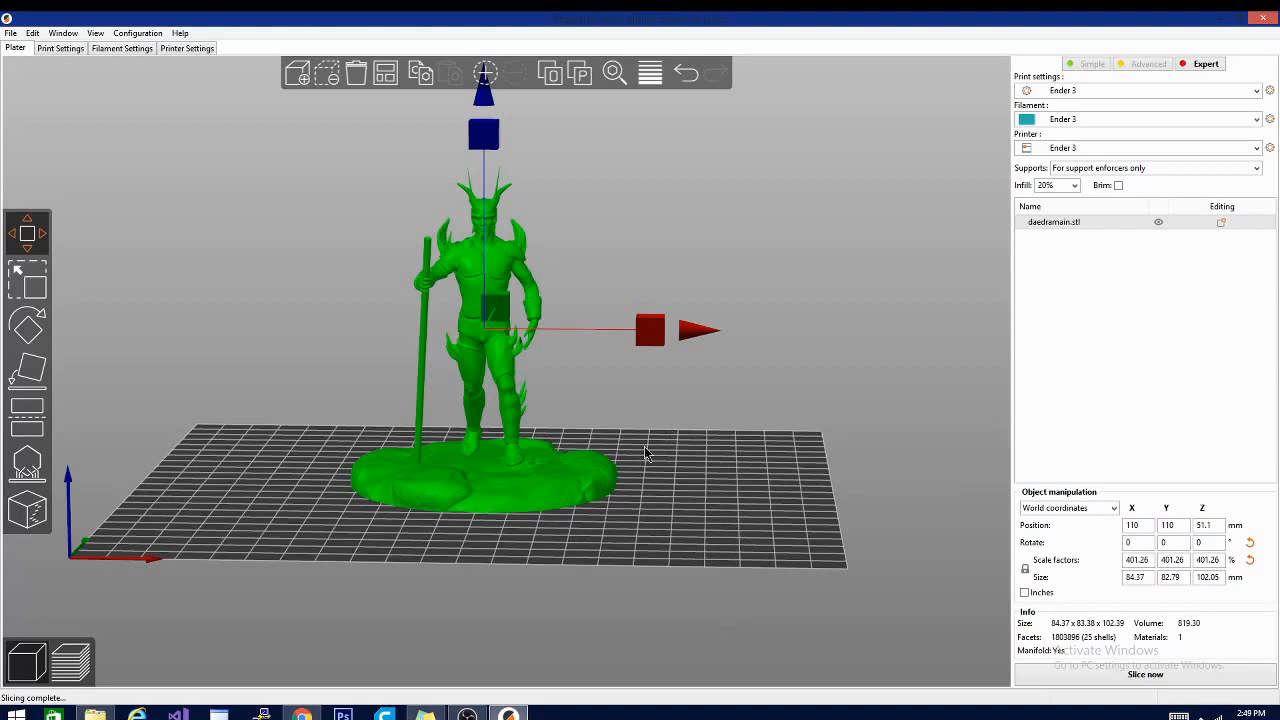
mouse_move(676, 427)
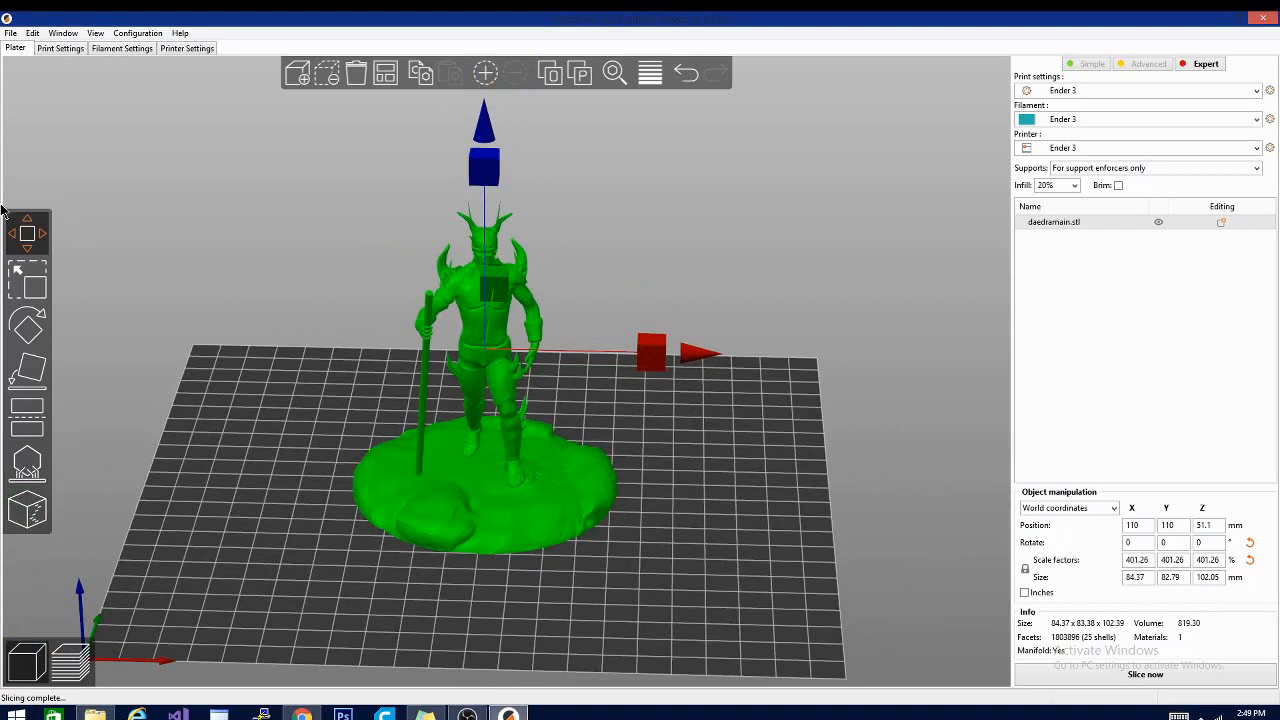
mouse_move(10, 470)
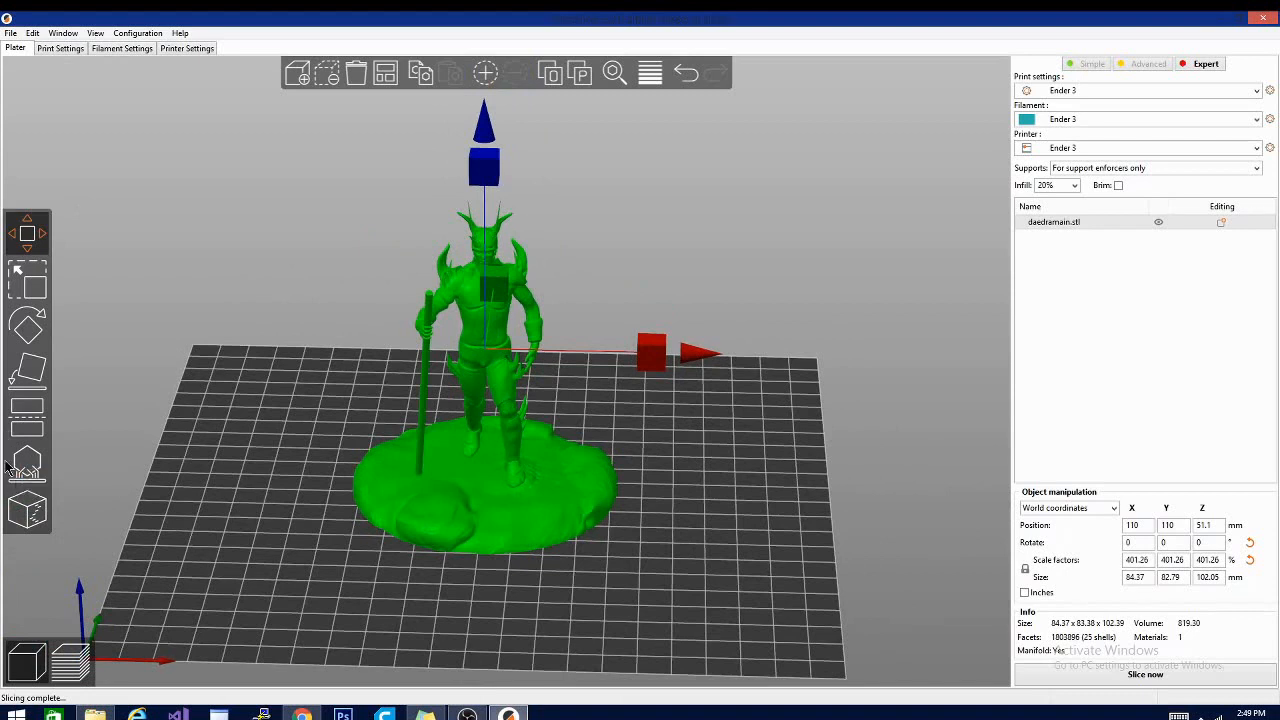
mouse_move(27, 463)
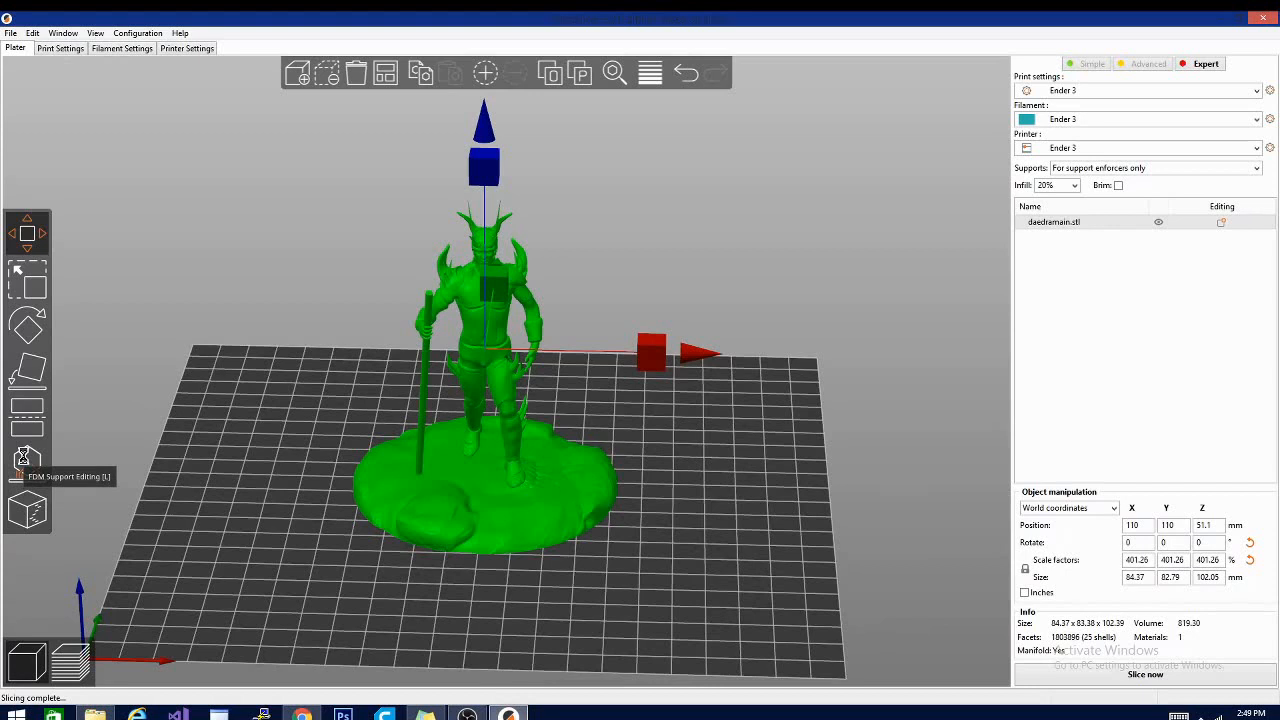
Step: Enter support painting and paint a support enforcer on the figure's face
click(27, 462)
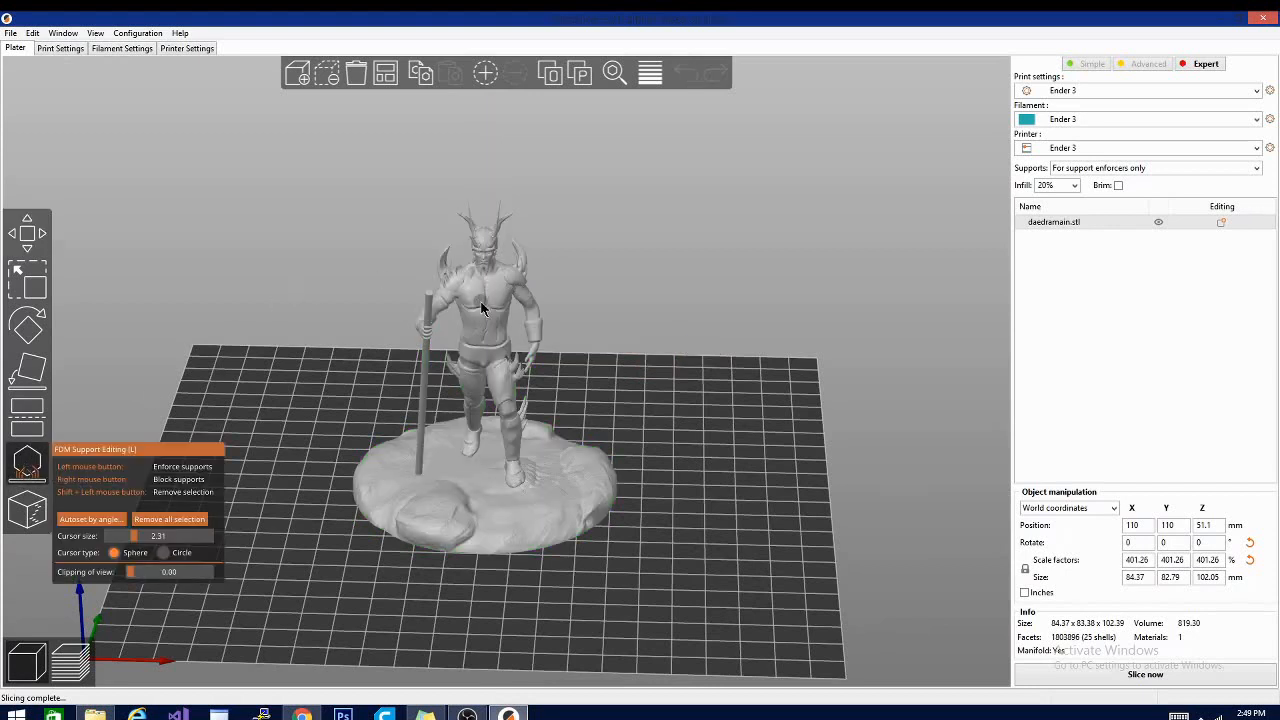
mouse_move(490, 308)
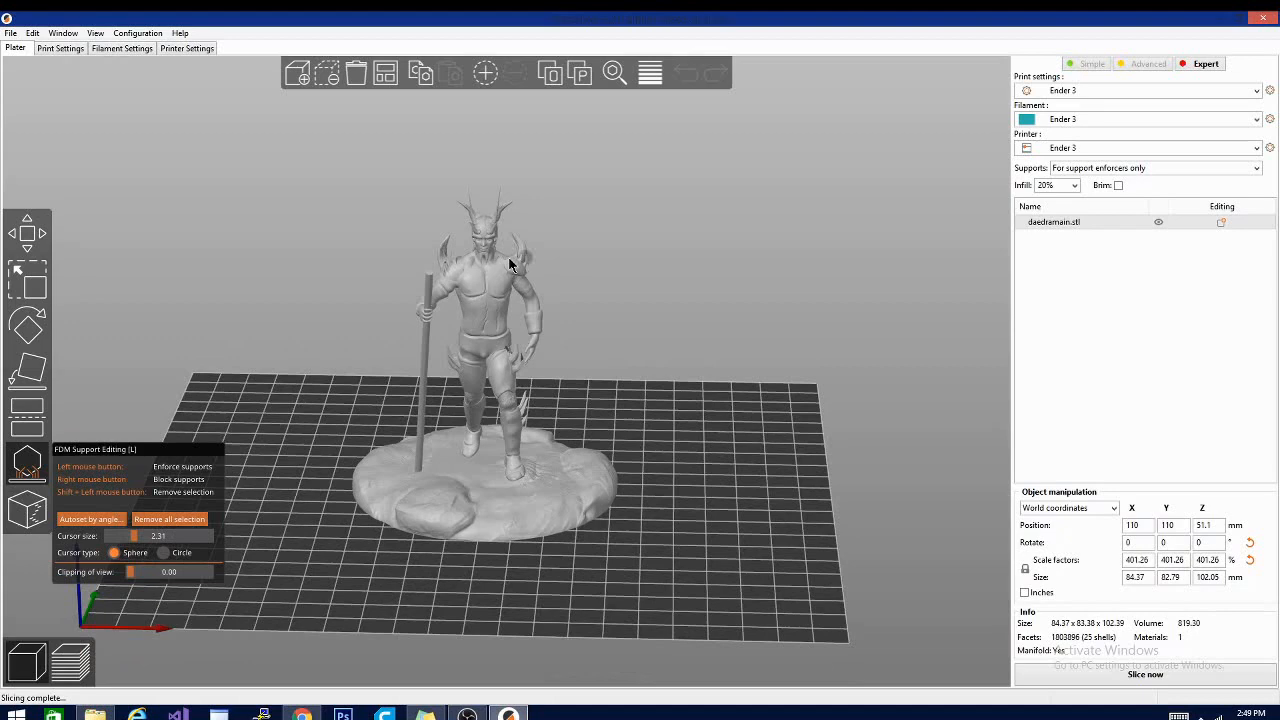
click(485, 255)
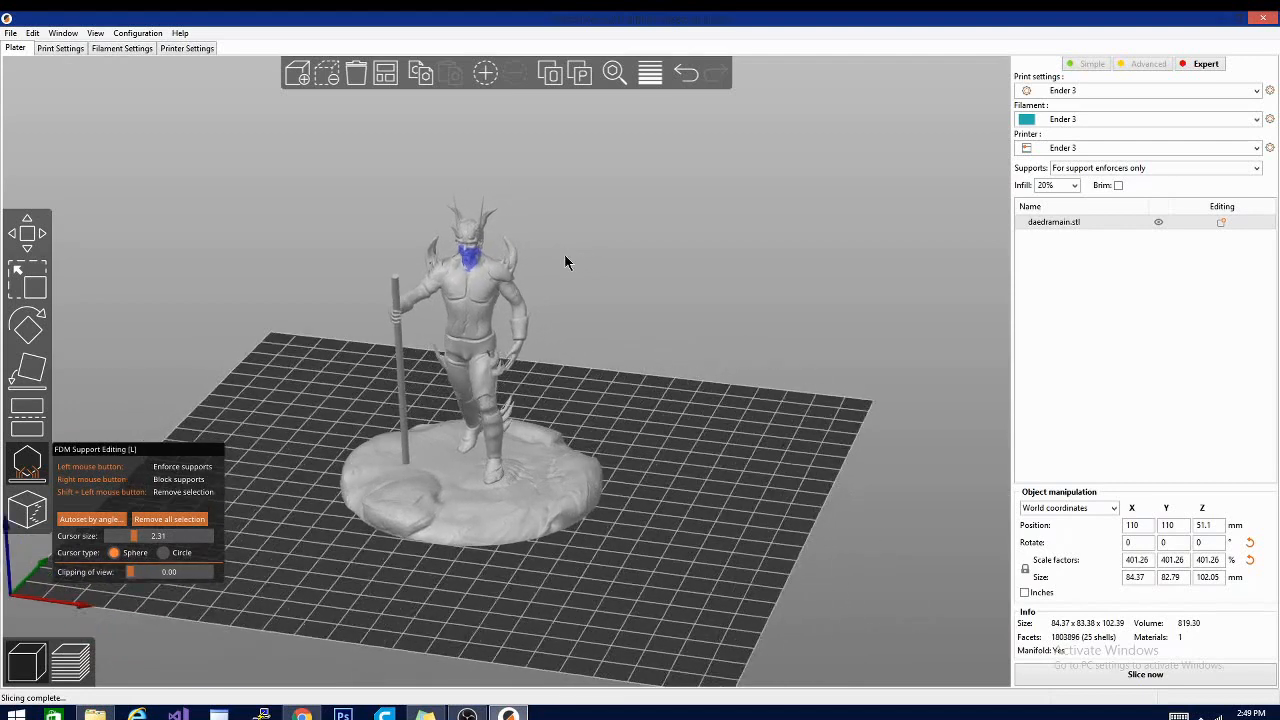
drag(565, 262, 440, 255)
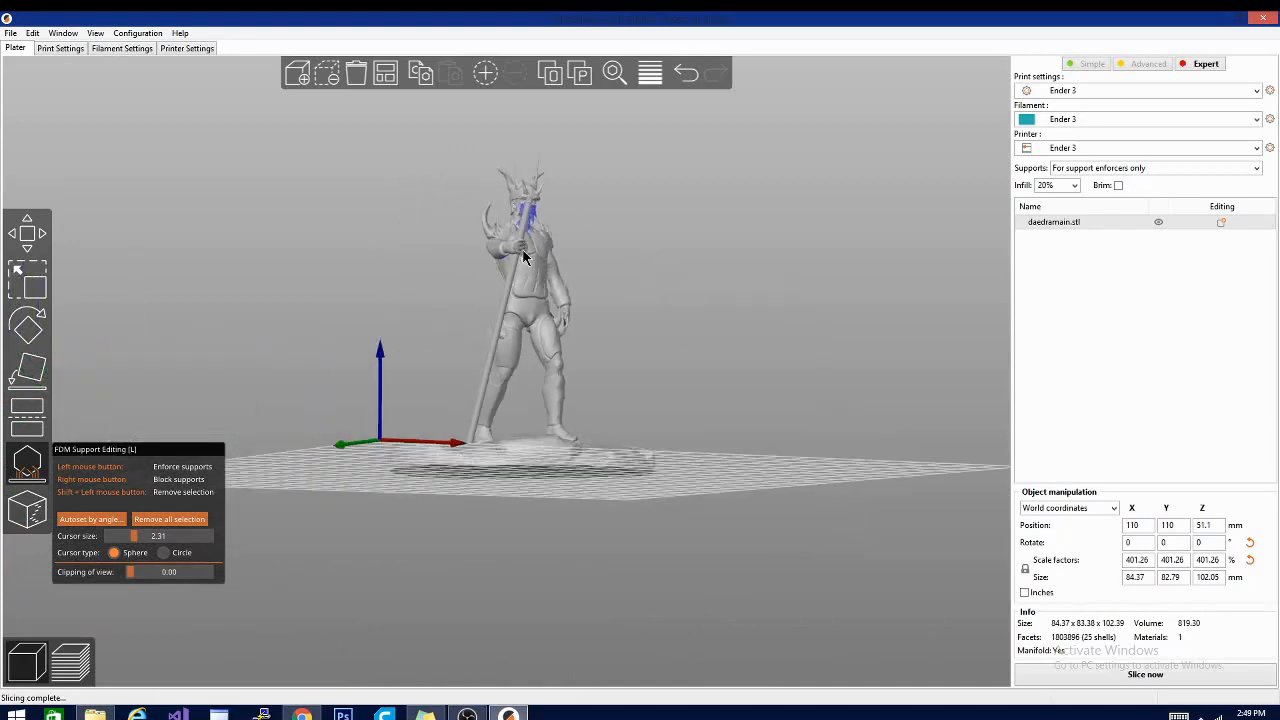
Step: Turn the figure forward, block supports on the base, and enforce under the foot
drag(520, 258, 625, 308)
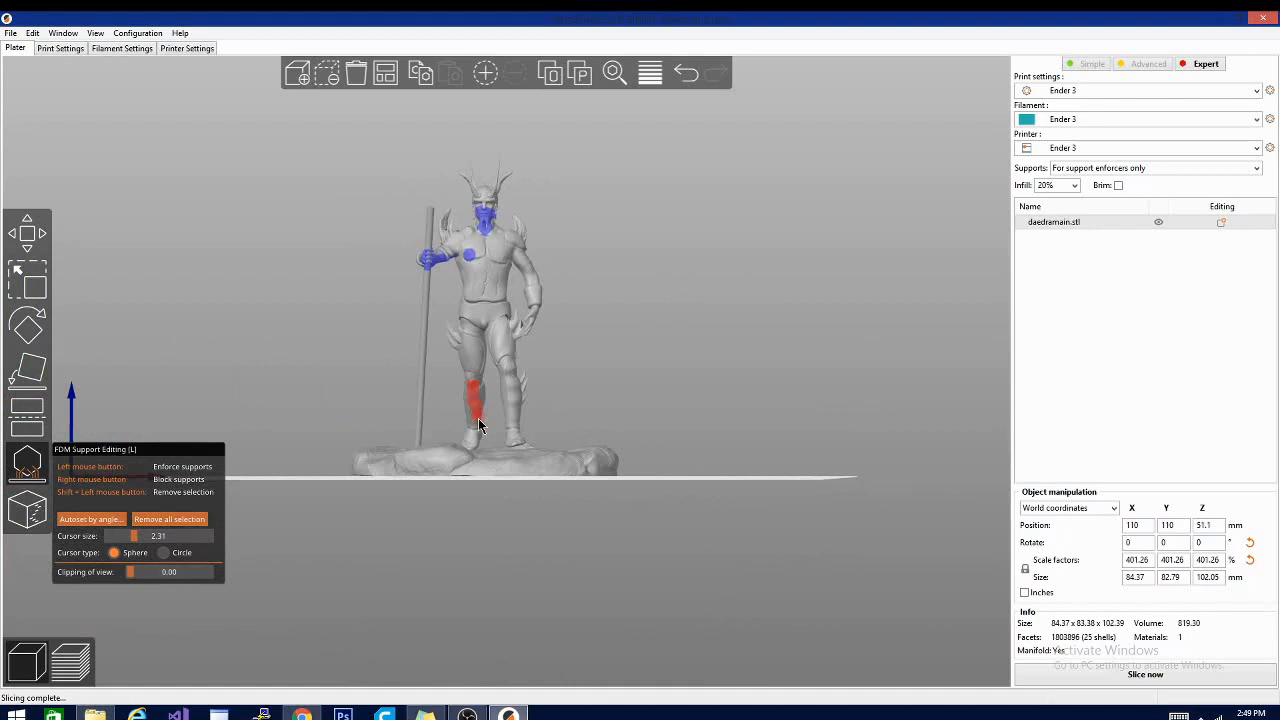
drag(490, 420, 490, 475)
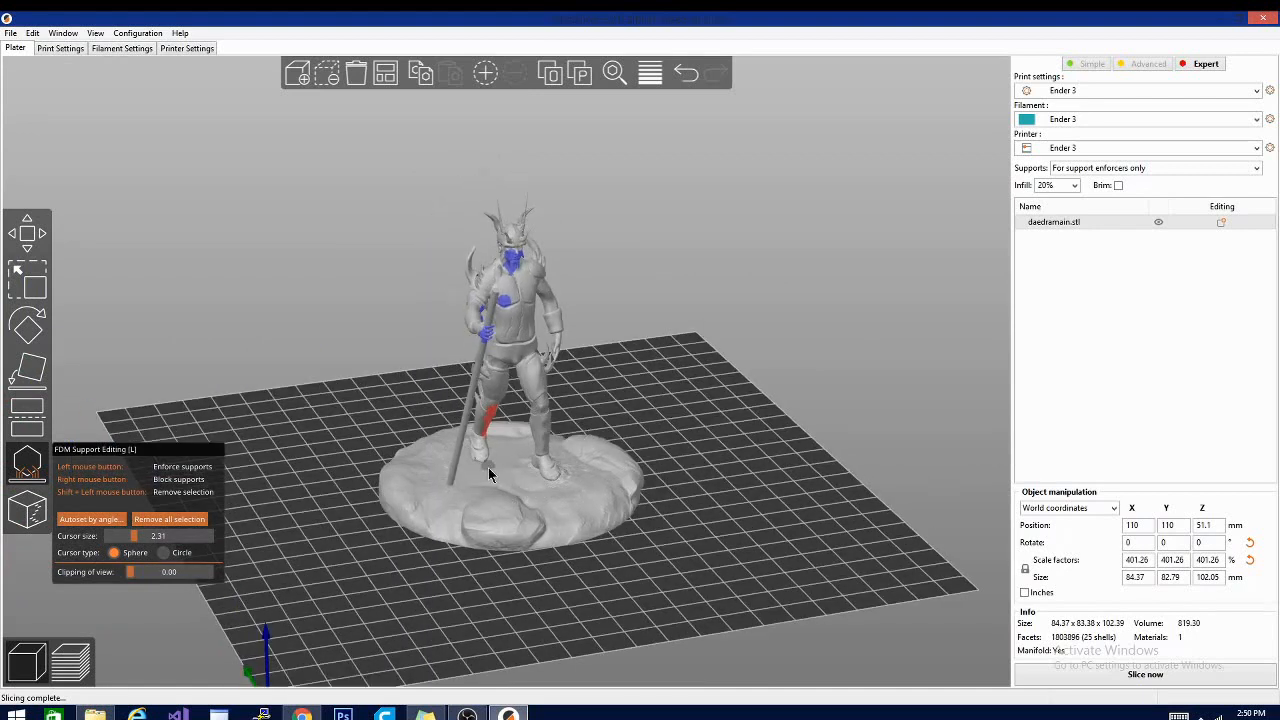
click(495, 485)
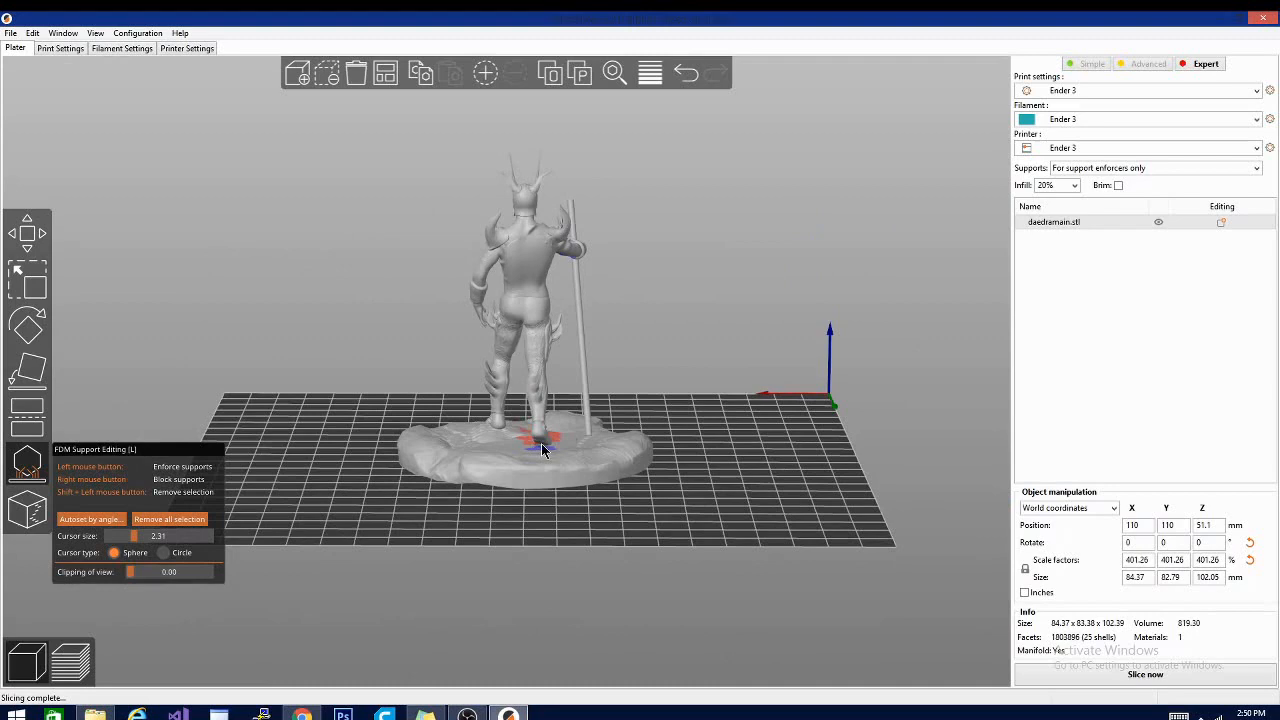
click(540, 440)
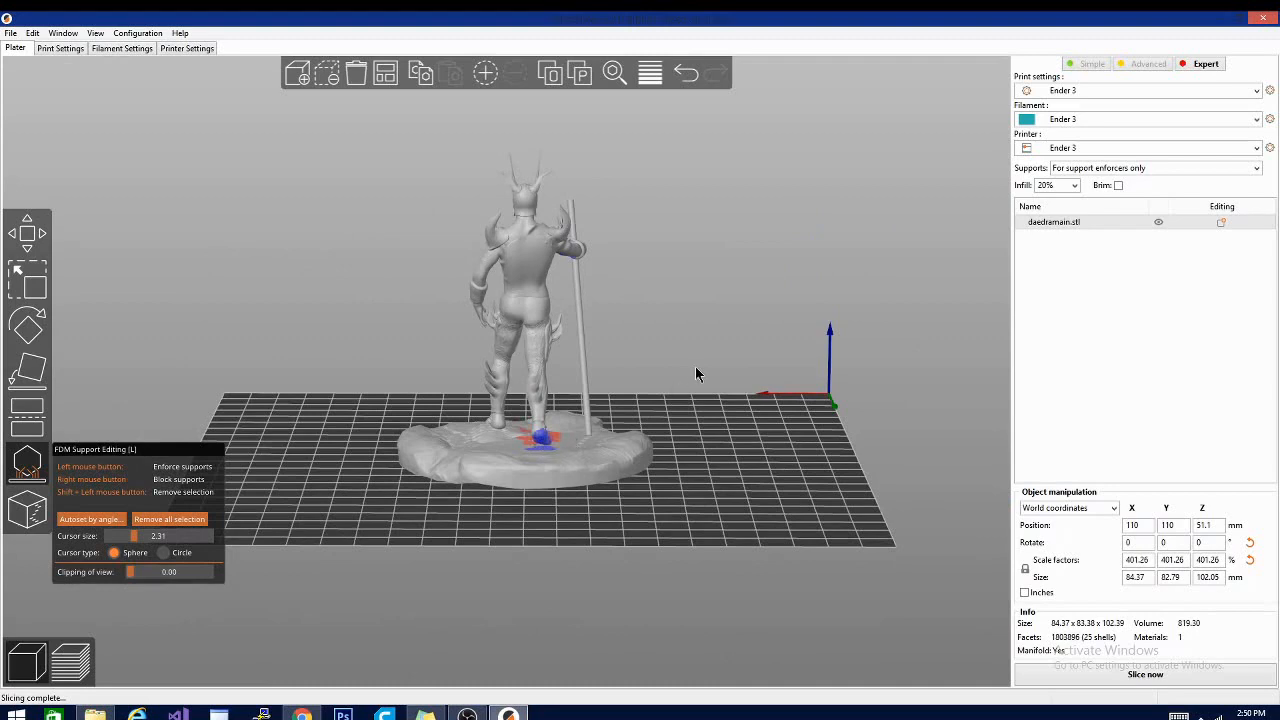
Step: Inspect the sliced supports, then set Supports to 'For support enforcers only'
drag(697, 374, 741, 365)
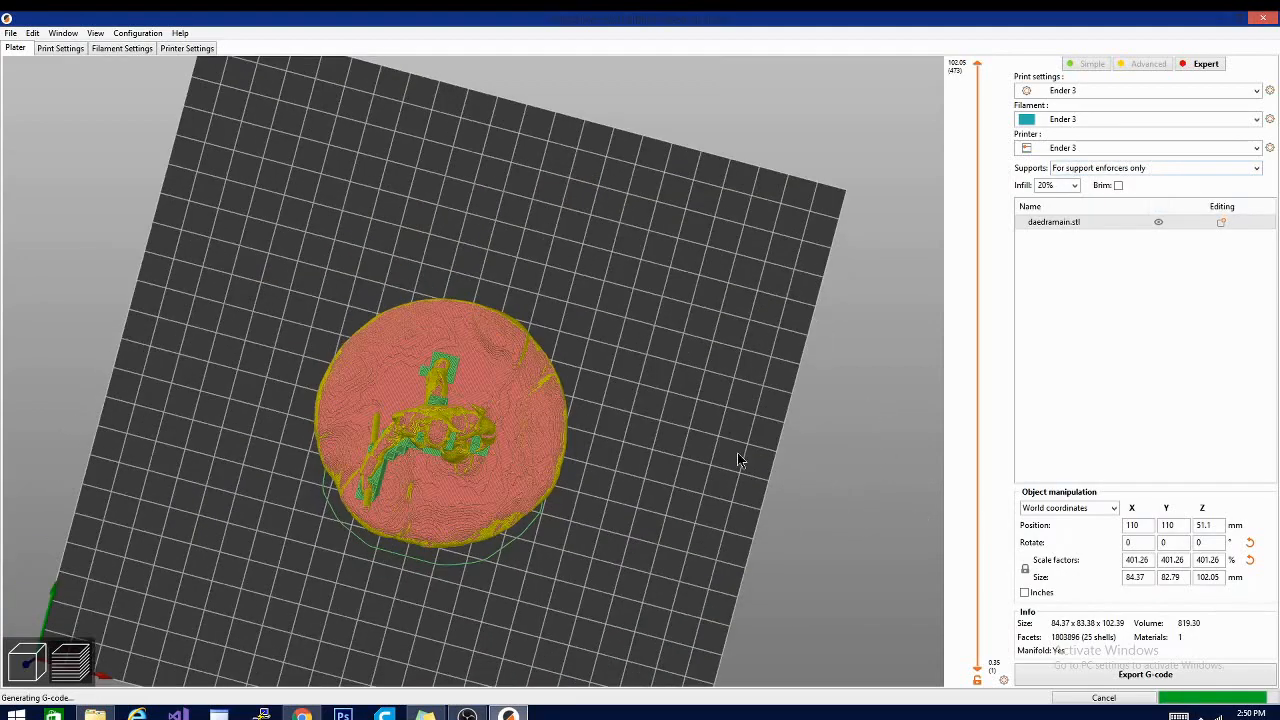
drag(740, 460, 520, 470)
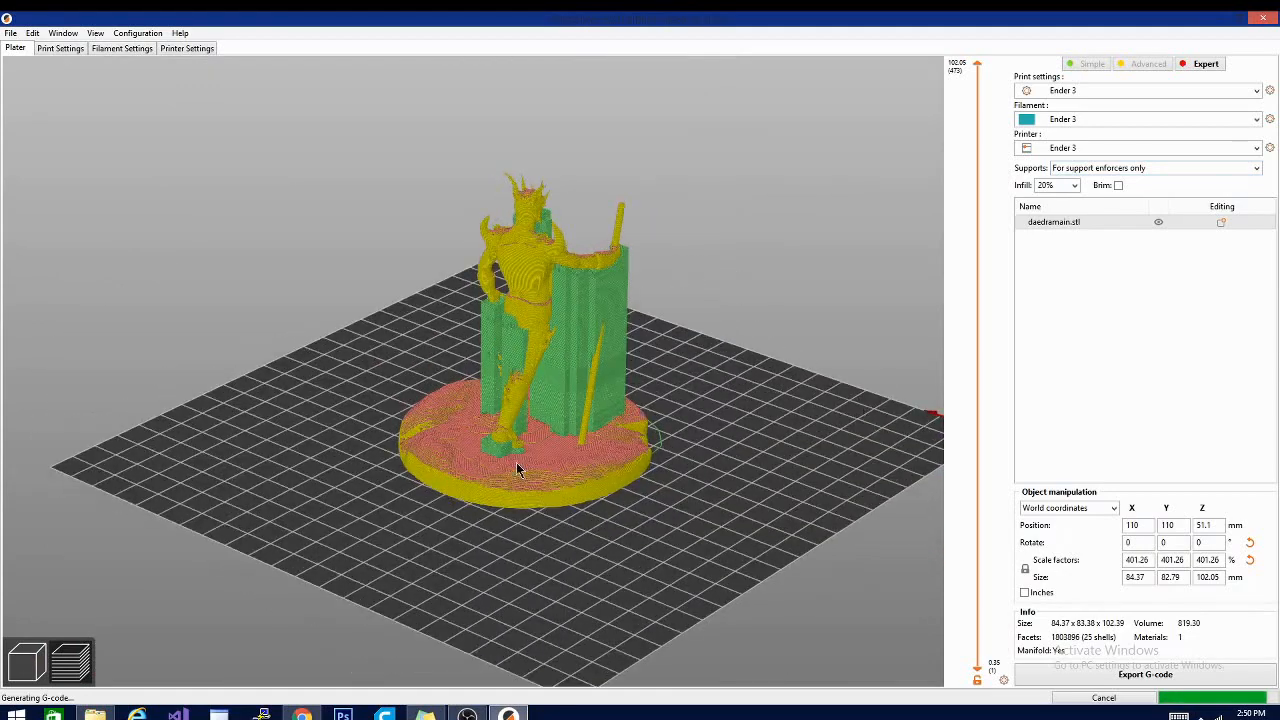
click(1155, 167)
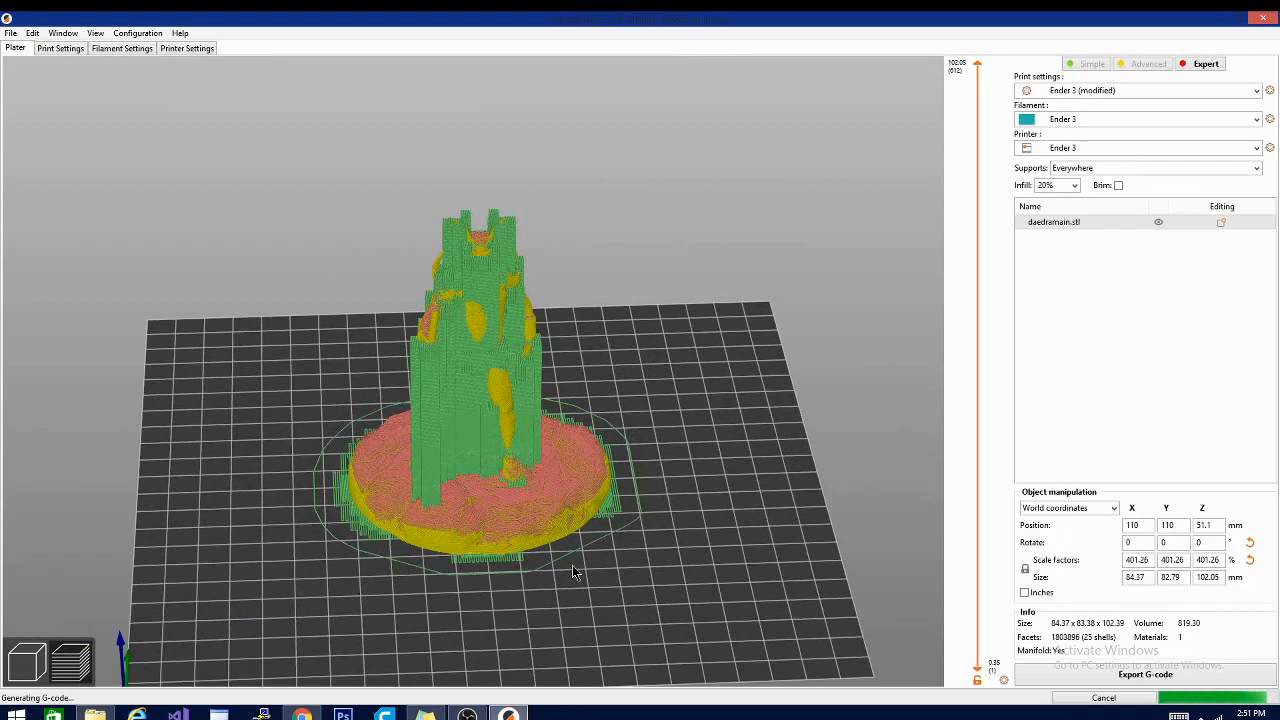
mouse_move(583, 469)
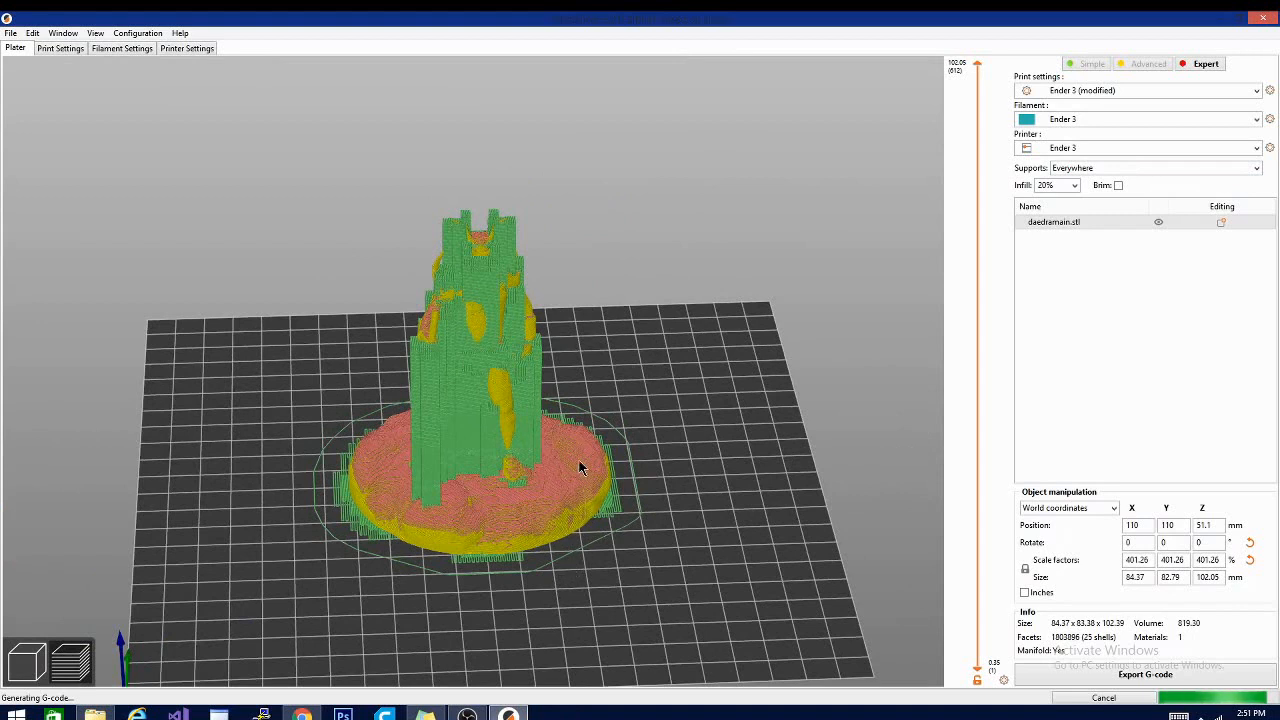
click(1256, 167)
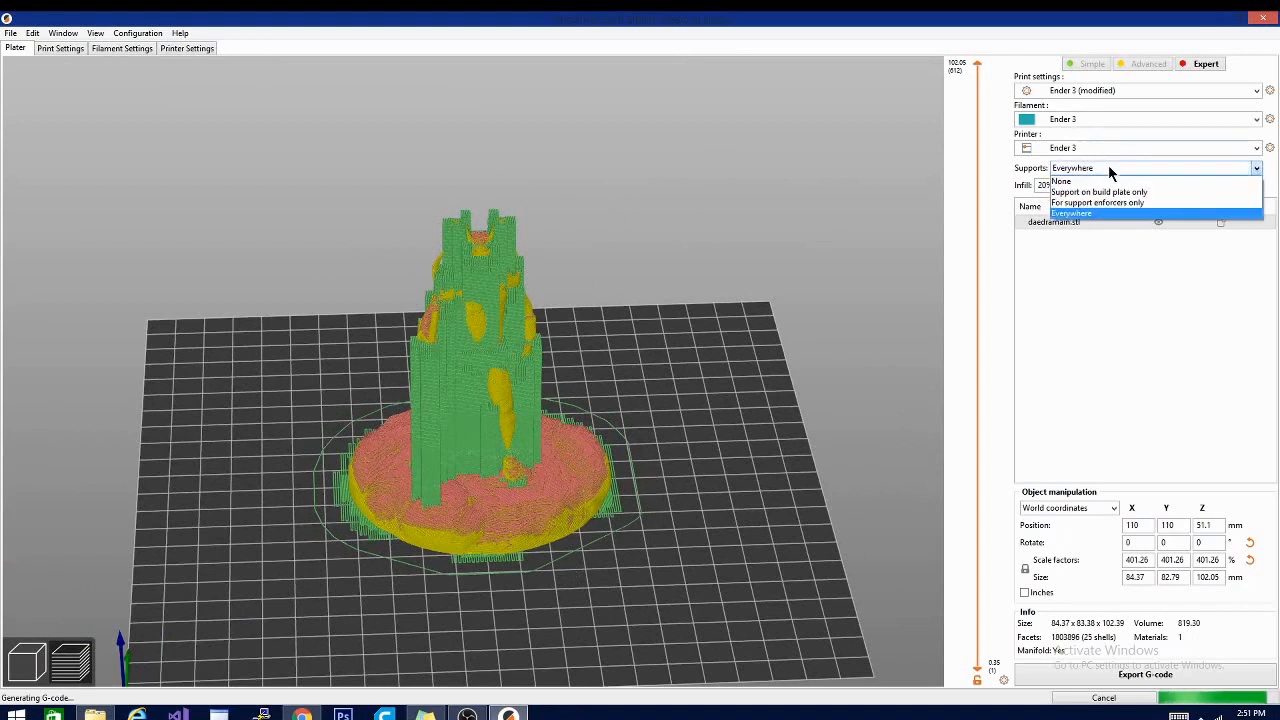
mouse_move(1099, 191)
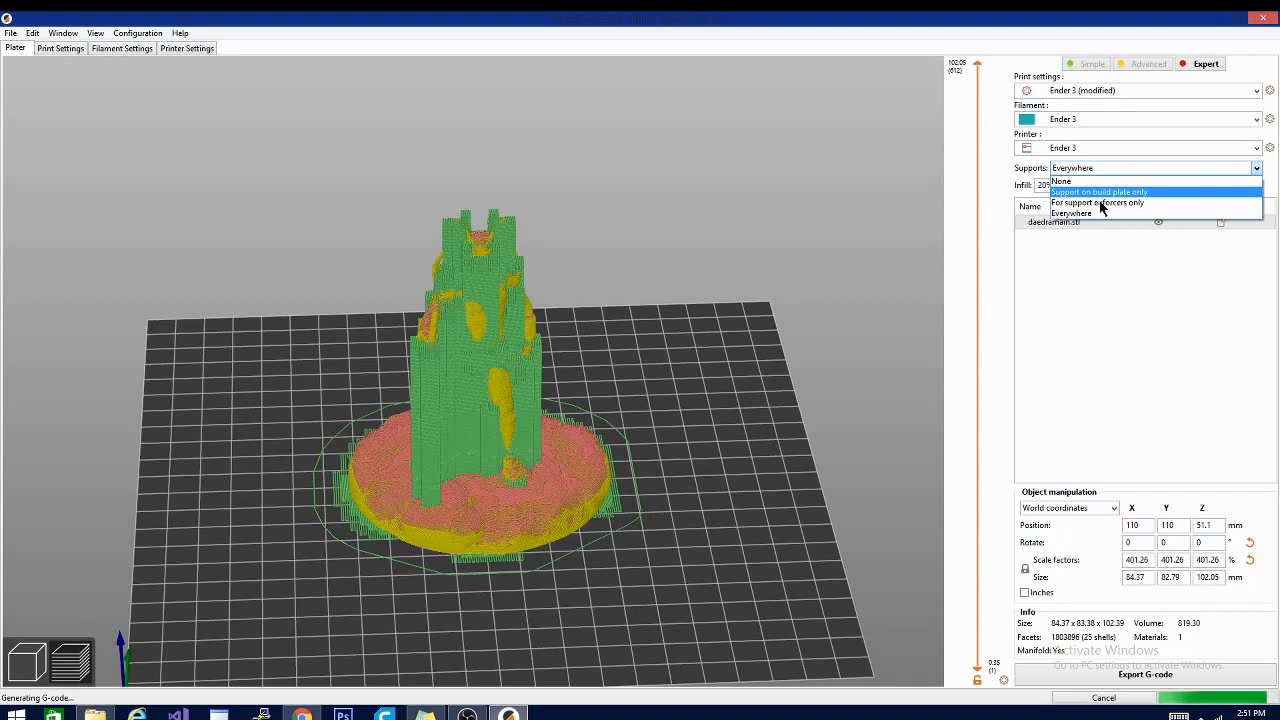
click(1097, 202)
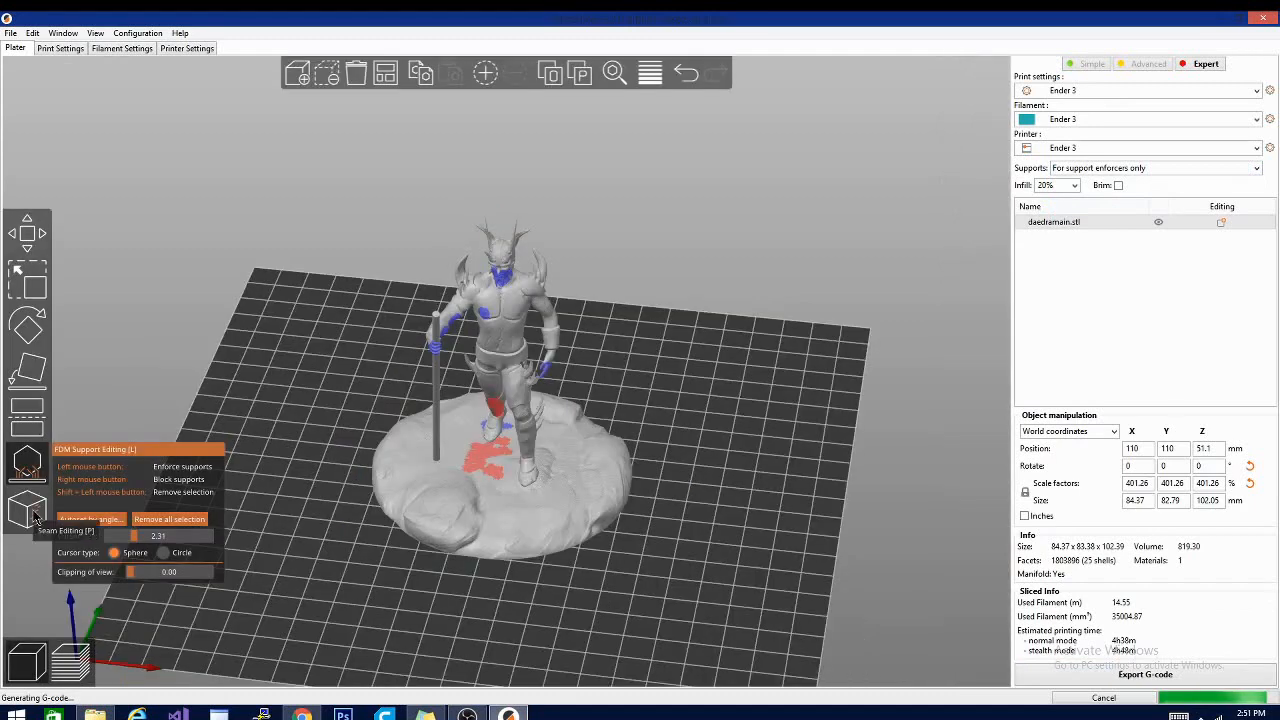
Step: Switch to seam painting and orbit around the figure's back to check the seam
click(27, 463)
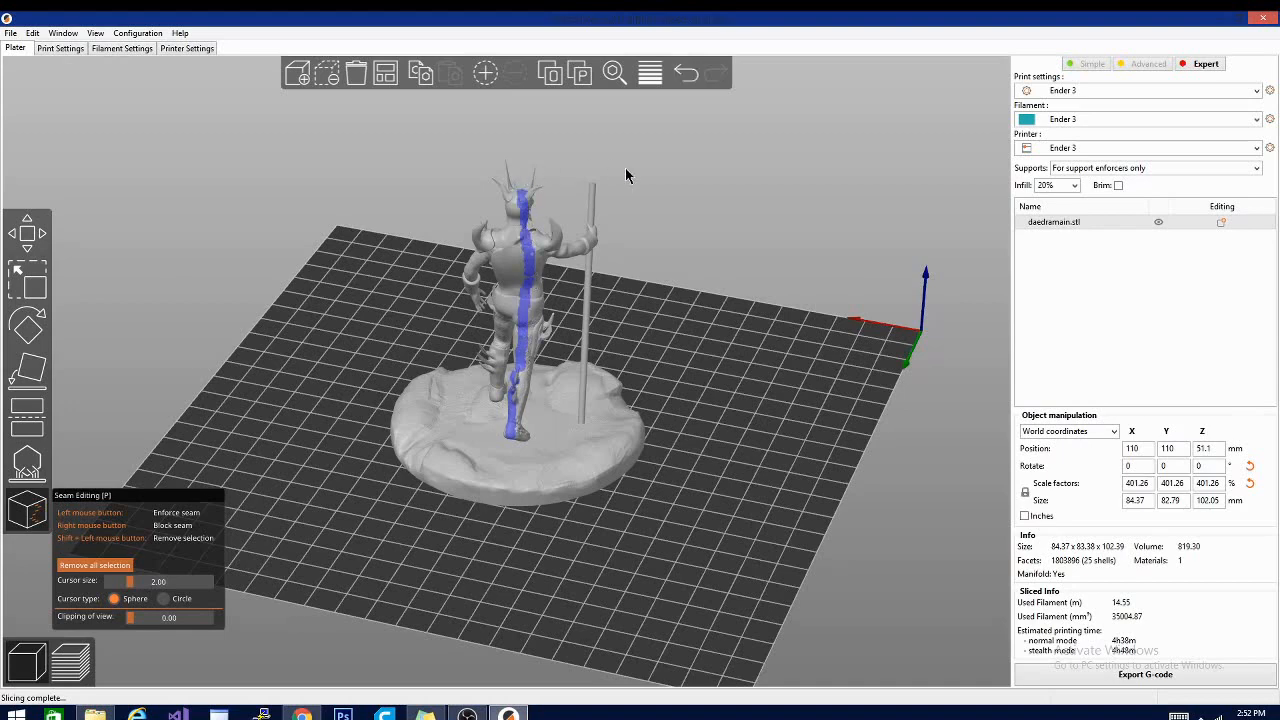
drag(627, 175, 598, 170)
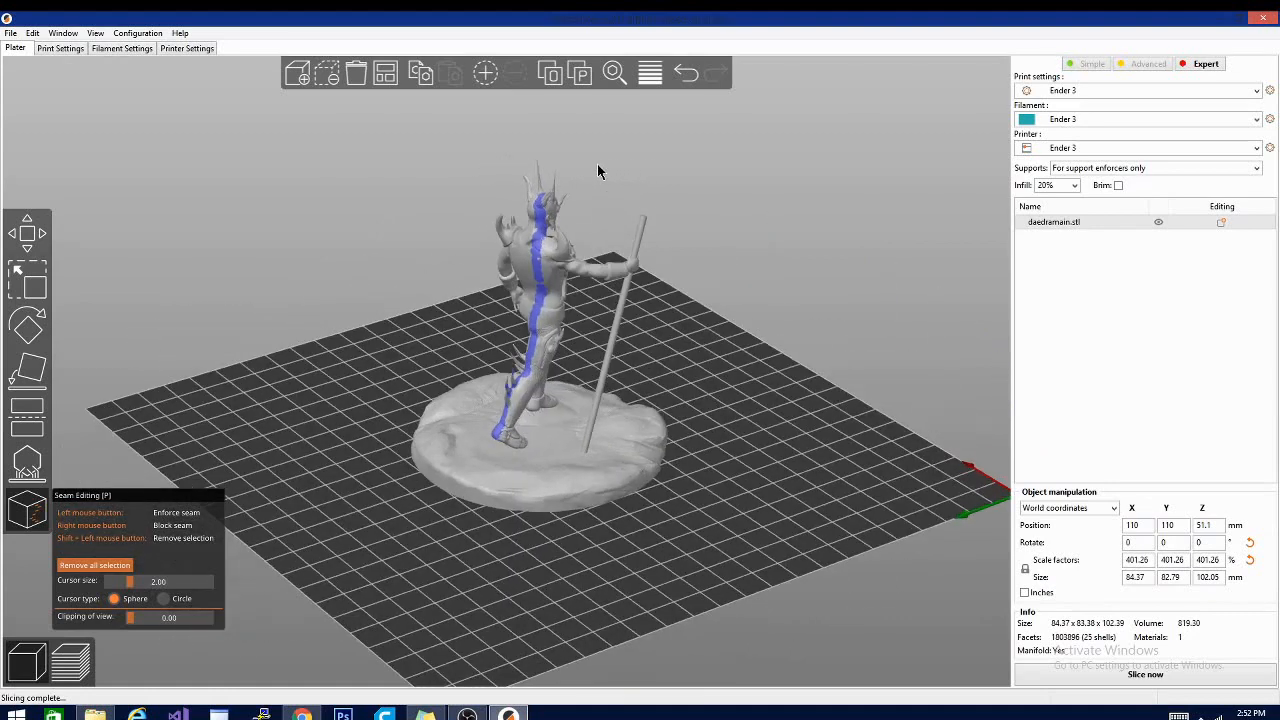
mouse_move(628, 293)
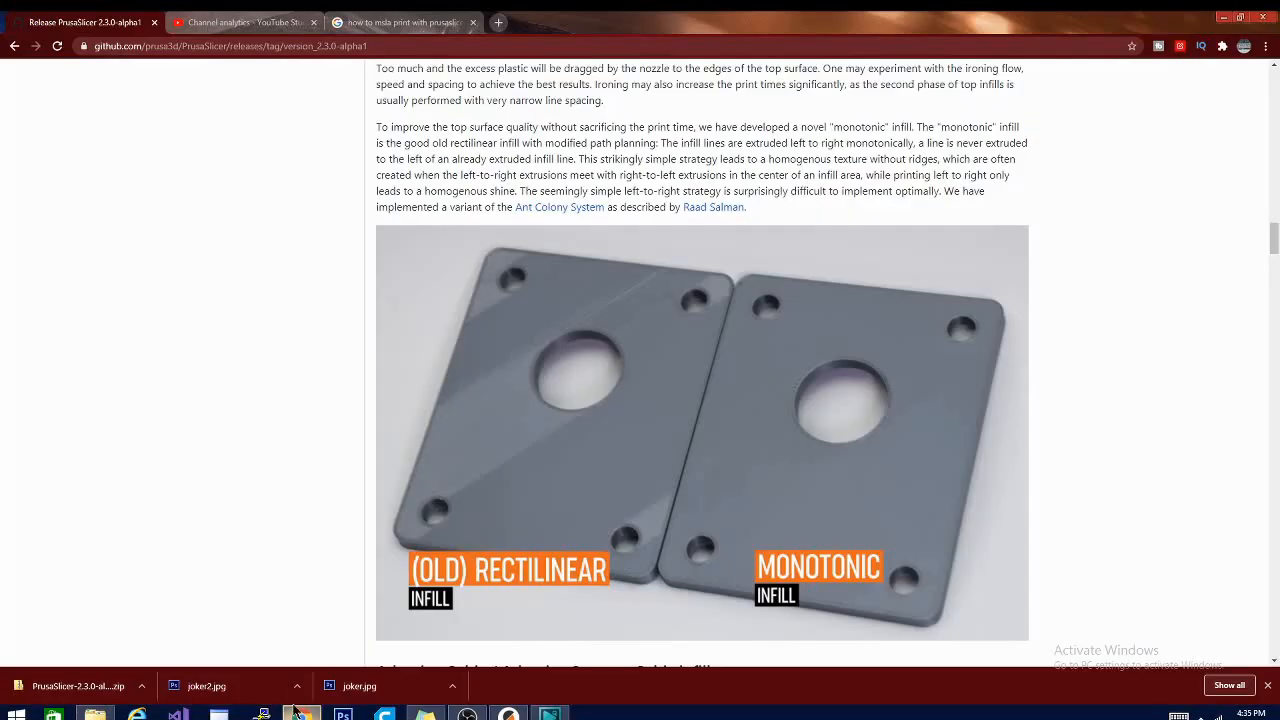
mouse_move(318, 643)
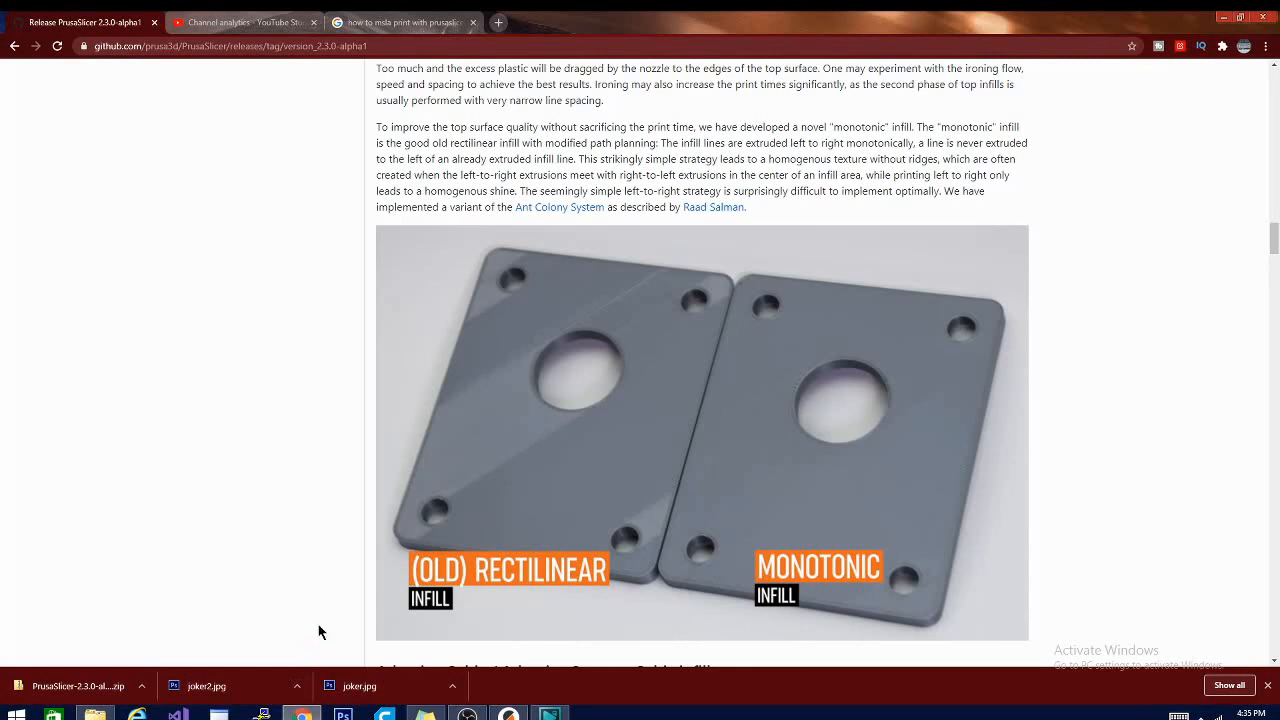
mouse_move(483, 399)
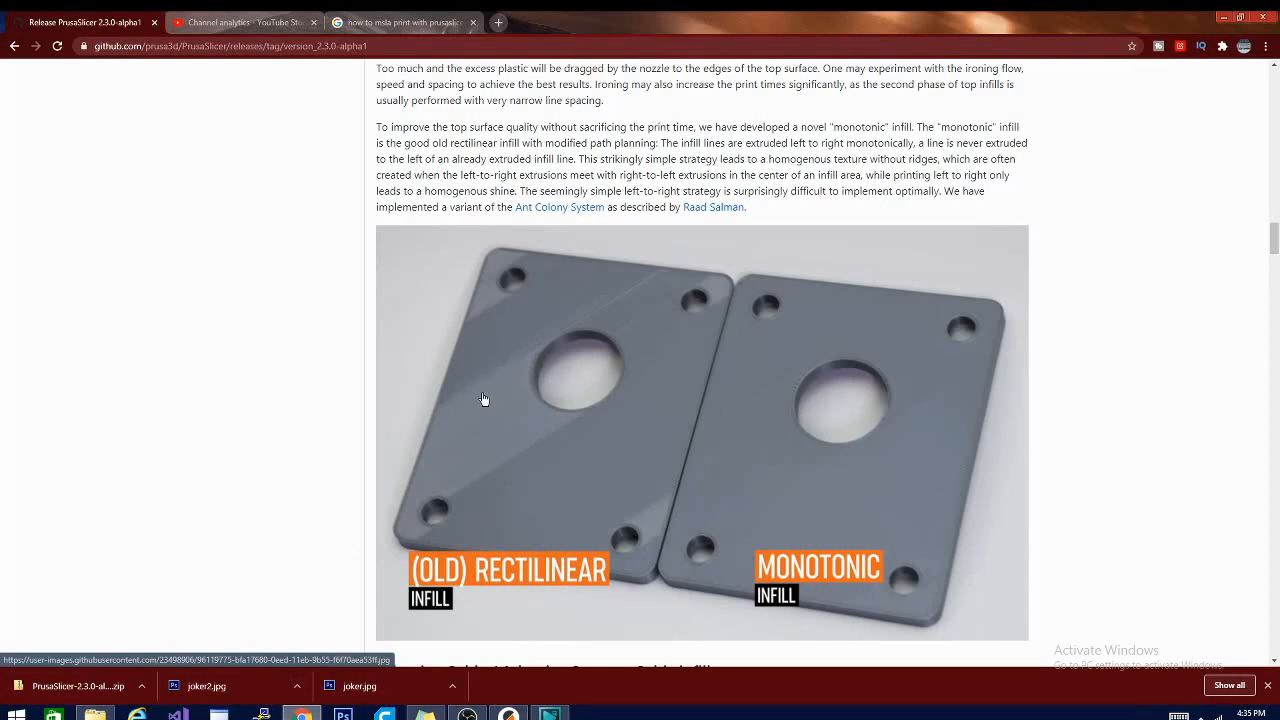
mouse_move(665, 528)
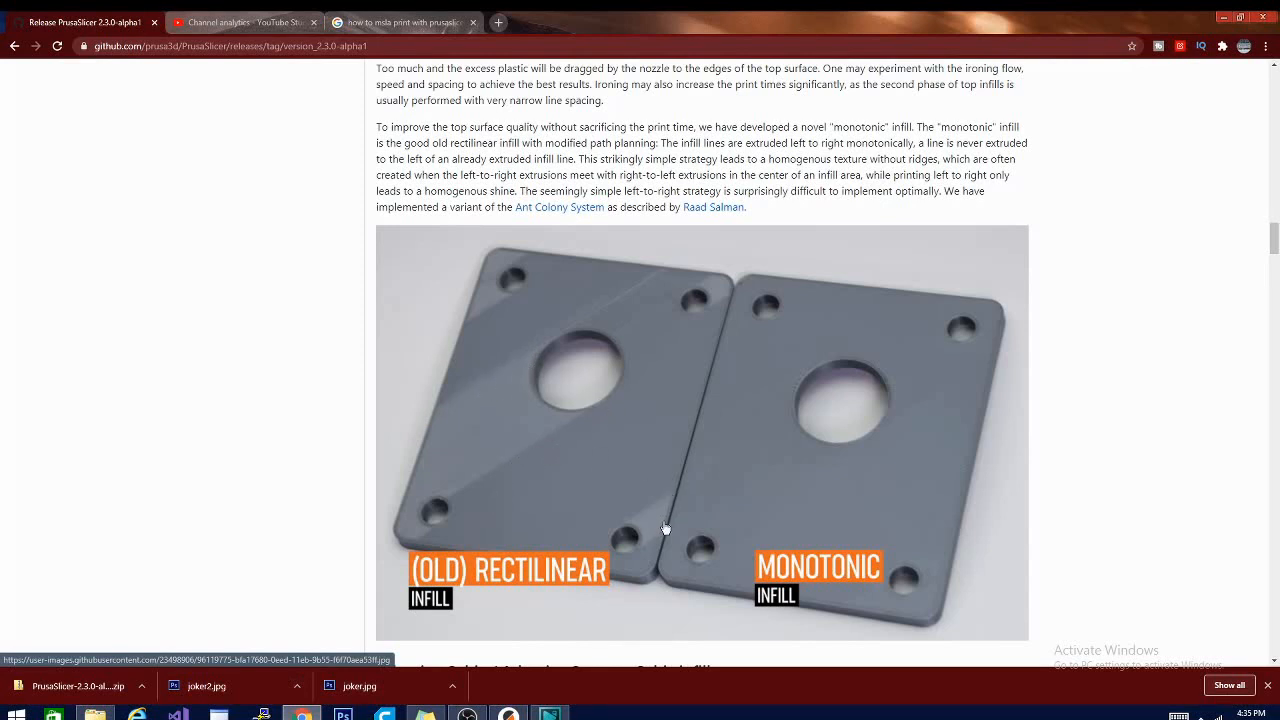
mouse_move(570, 266)
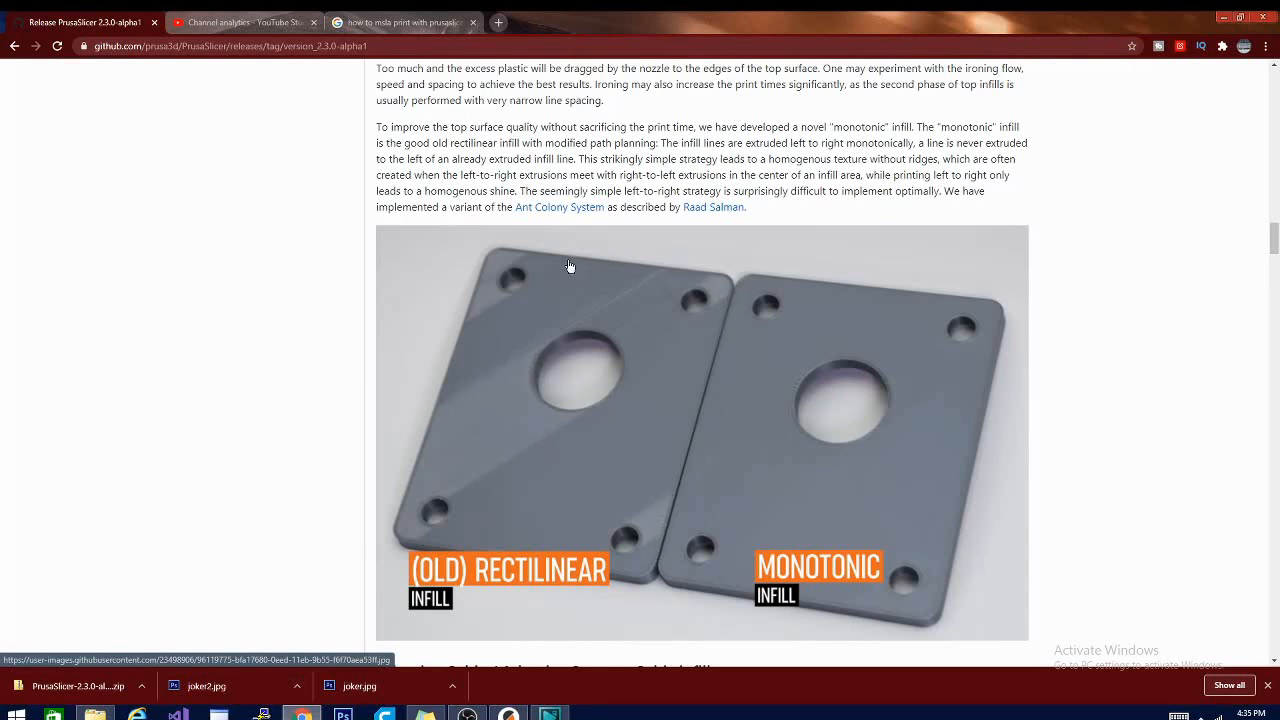
mouse_move(771, 301)
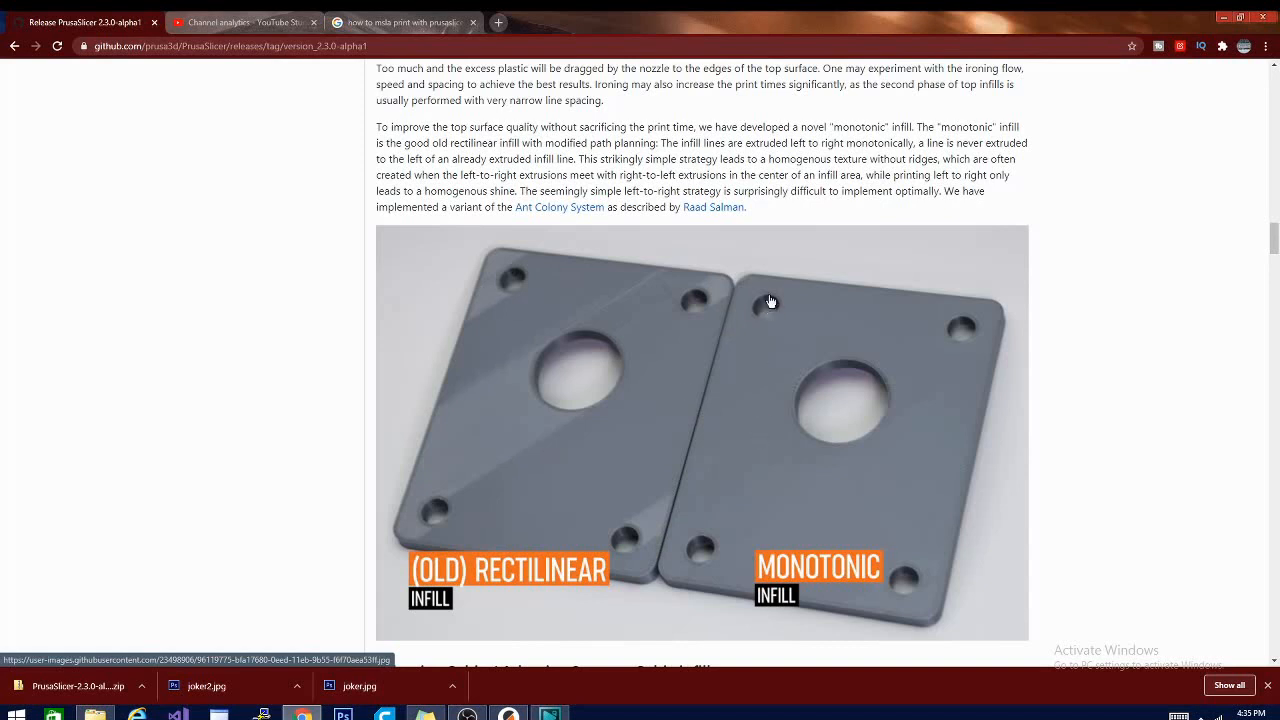
mouse_move(1013, 407)
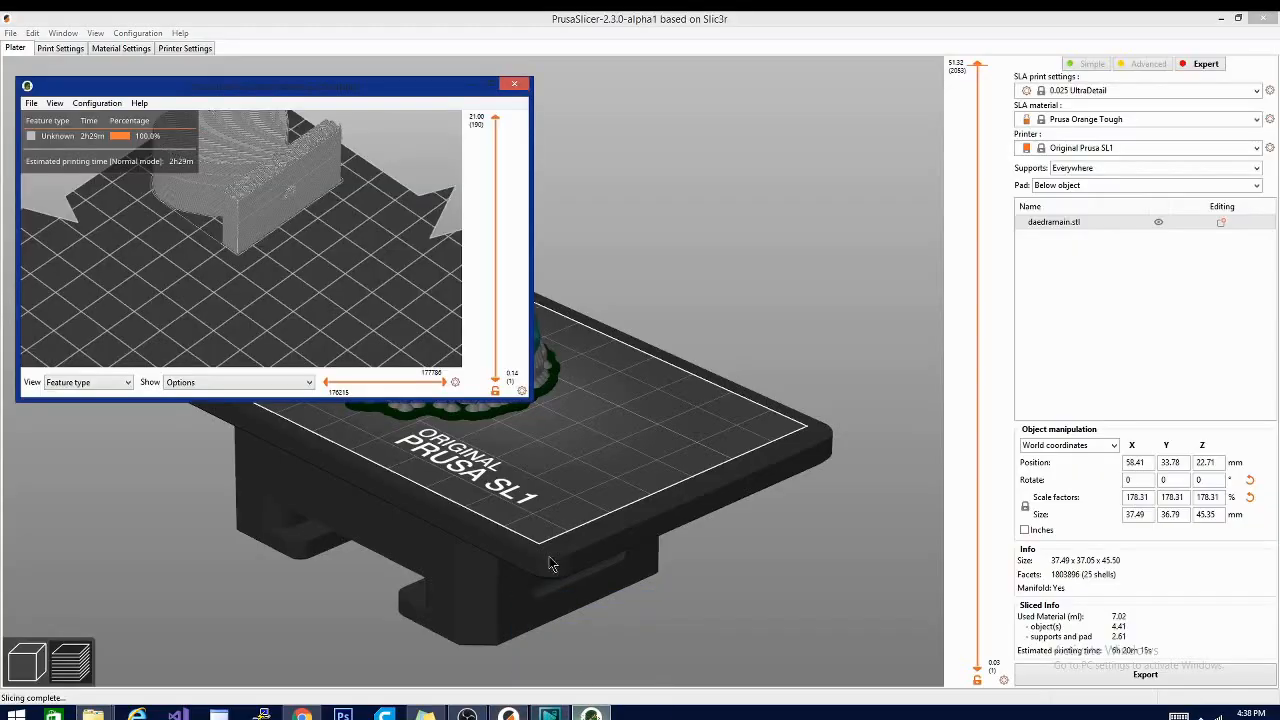
Step: Maximize the G-code Viewer window and orbit the loaded G-code preview
drag(270, 85, 437, 97)
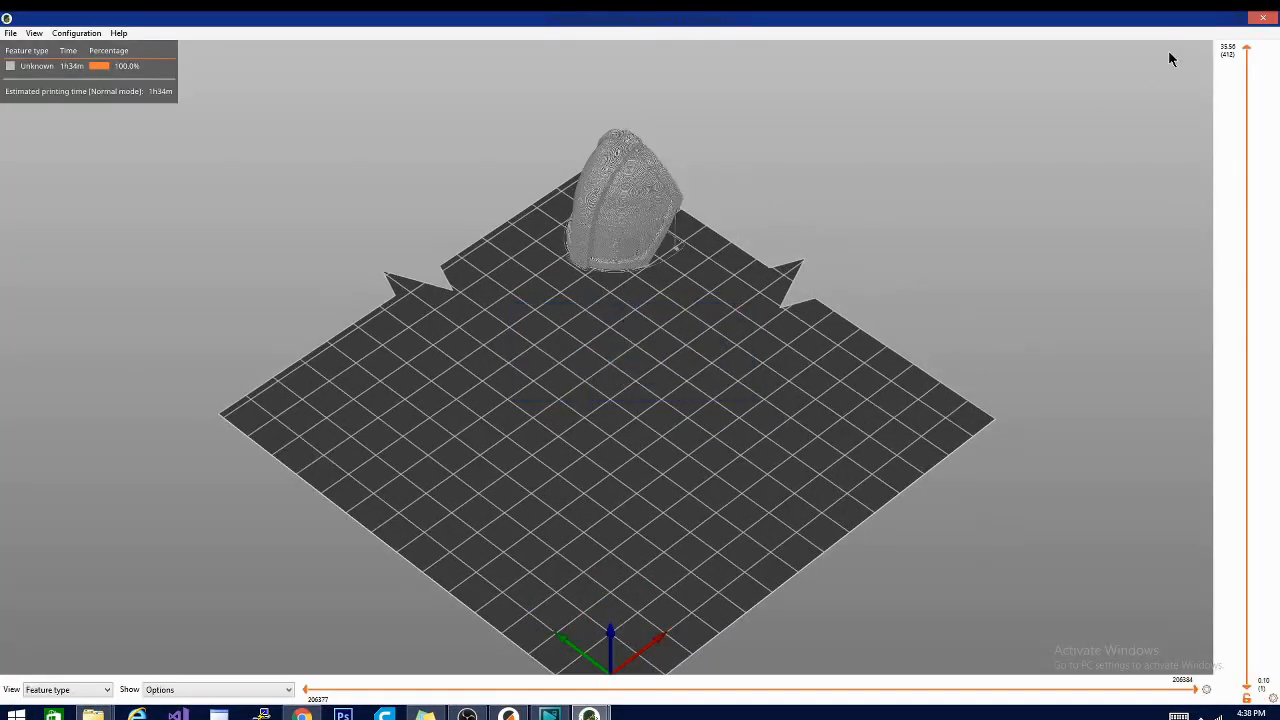
drag(1227, 60, 1227, 165)
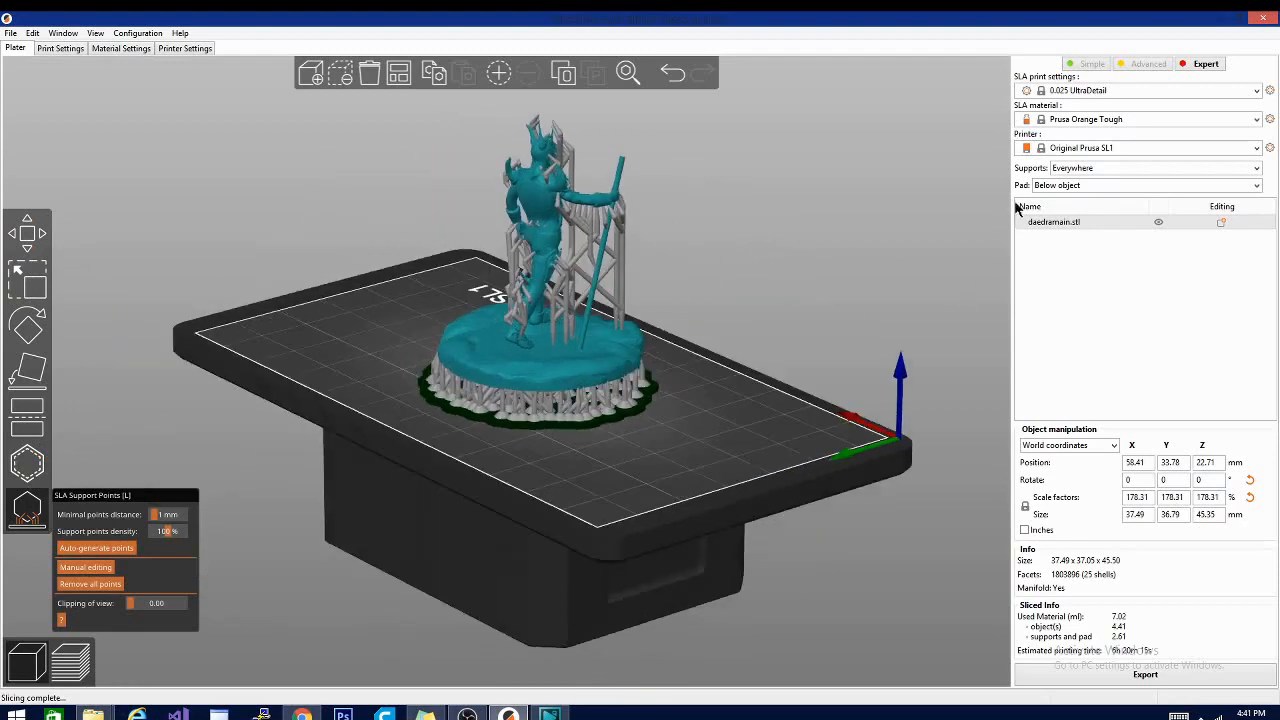
mouse_move(1080, 410)
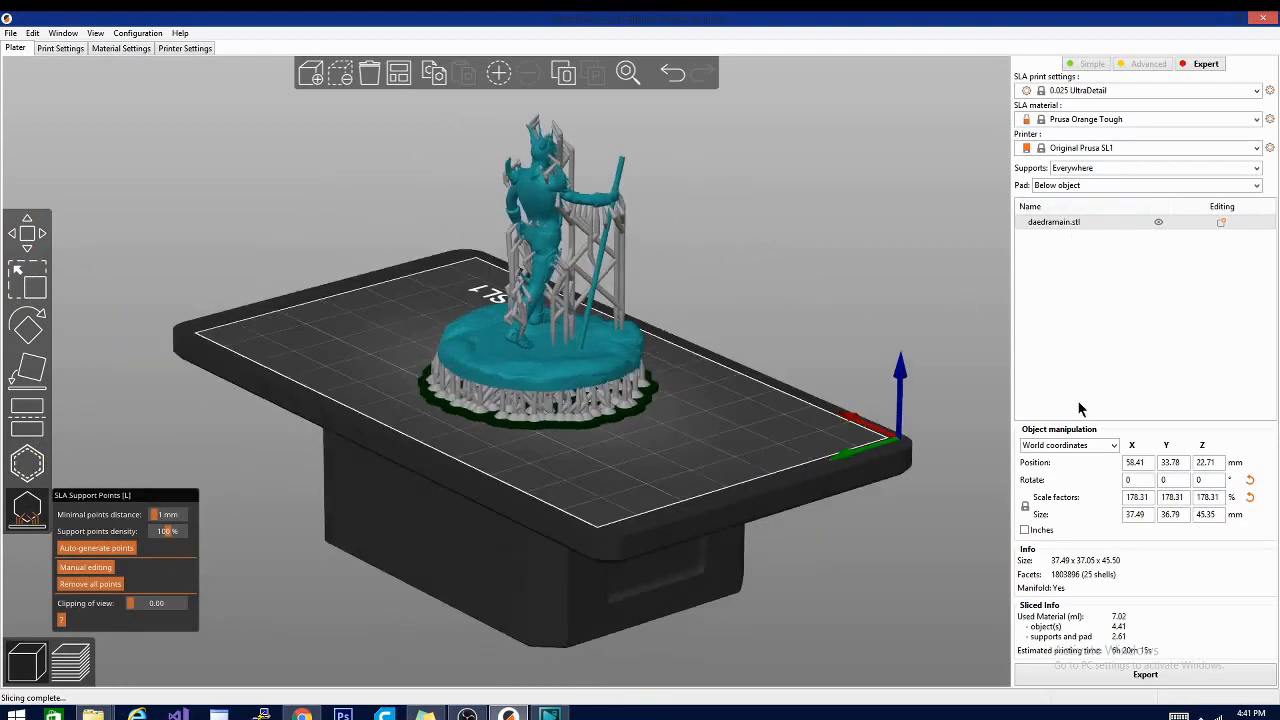